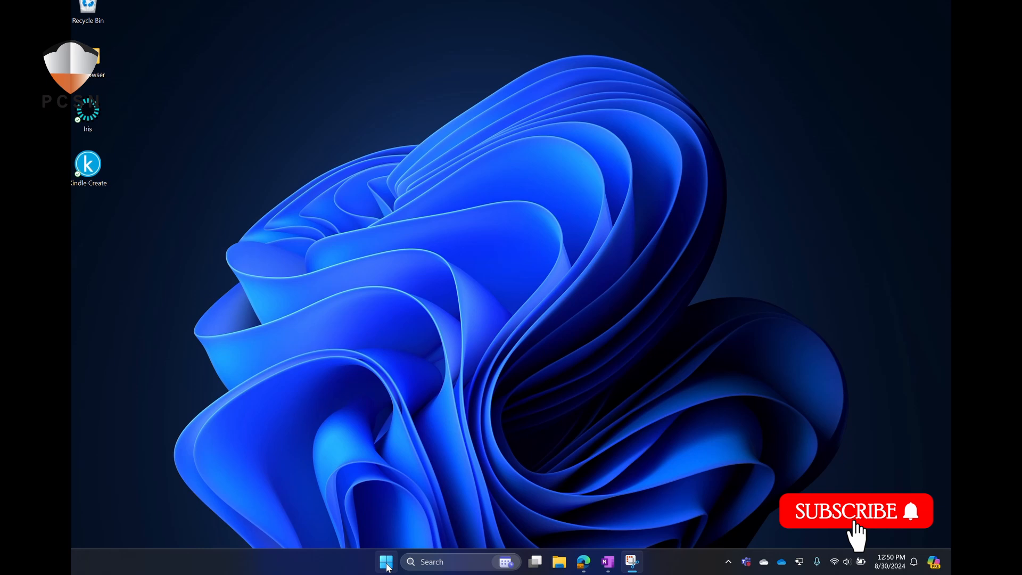
Launch the Settings app from the Start menu's pinned apps
left_click(386, 561)
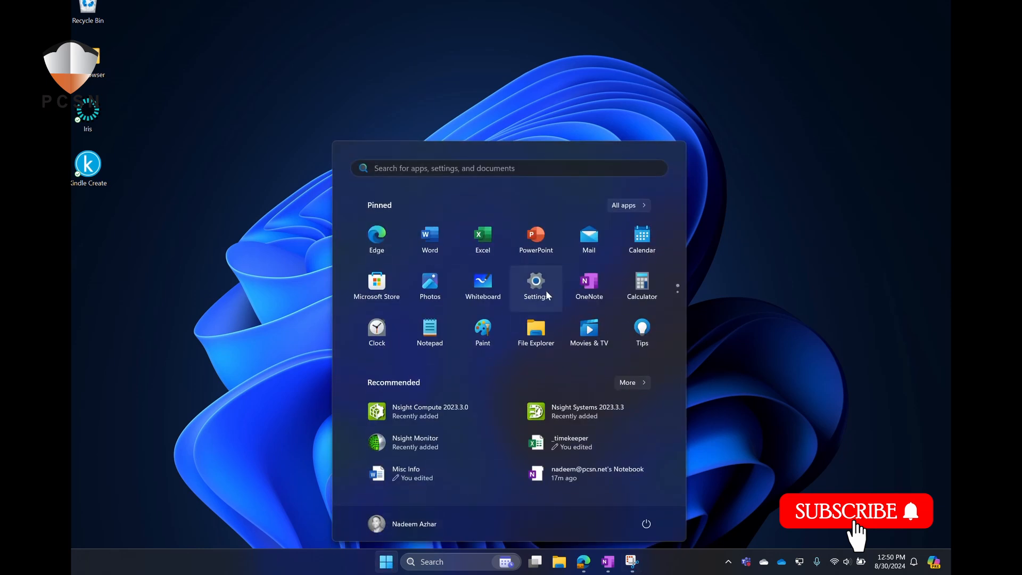
left_click(536, 284)
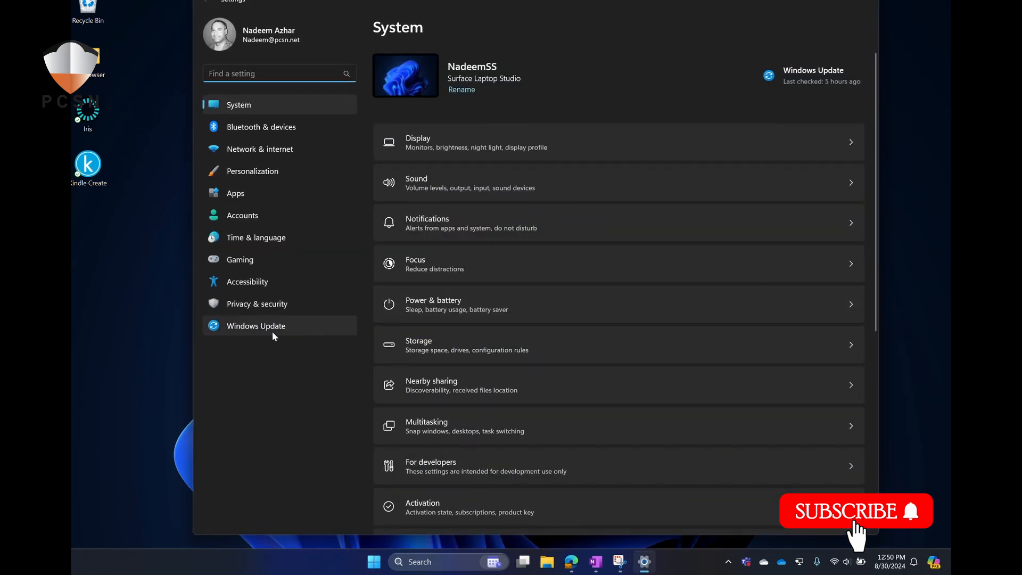
Go to the Windows Update page from the sidebar
left_click(256, 326)
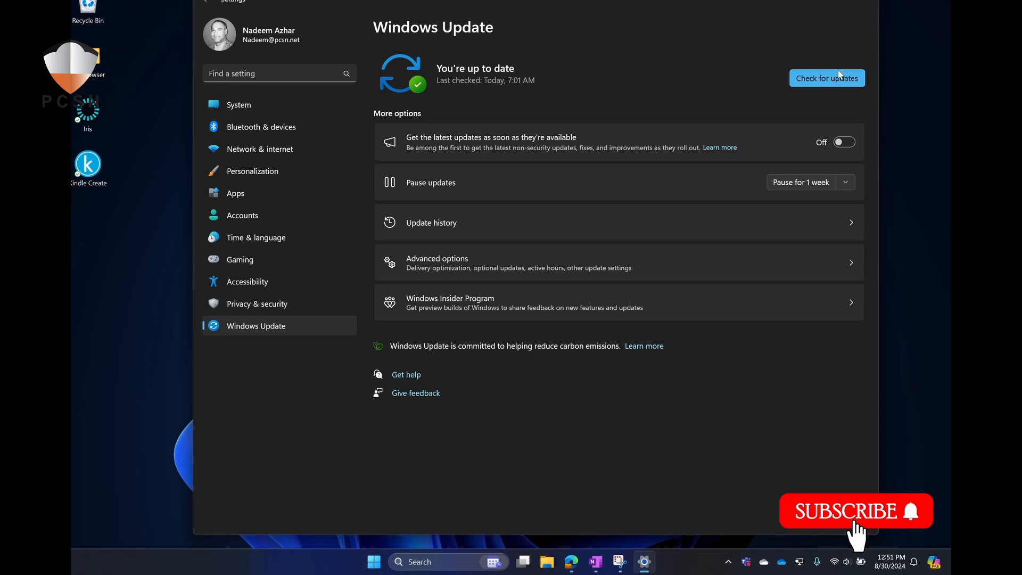
mouse_move(725, 97)
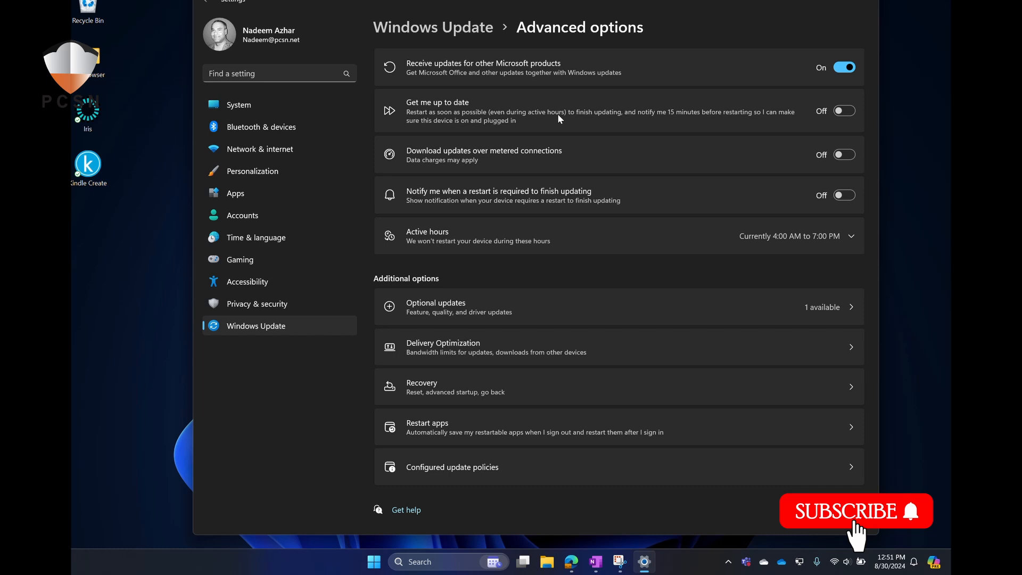
mouse_move(462, 347)
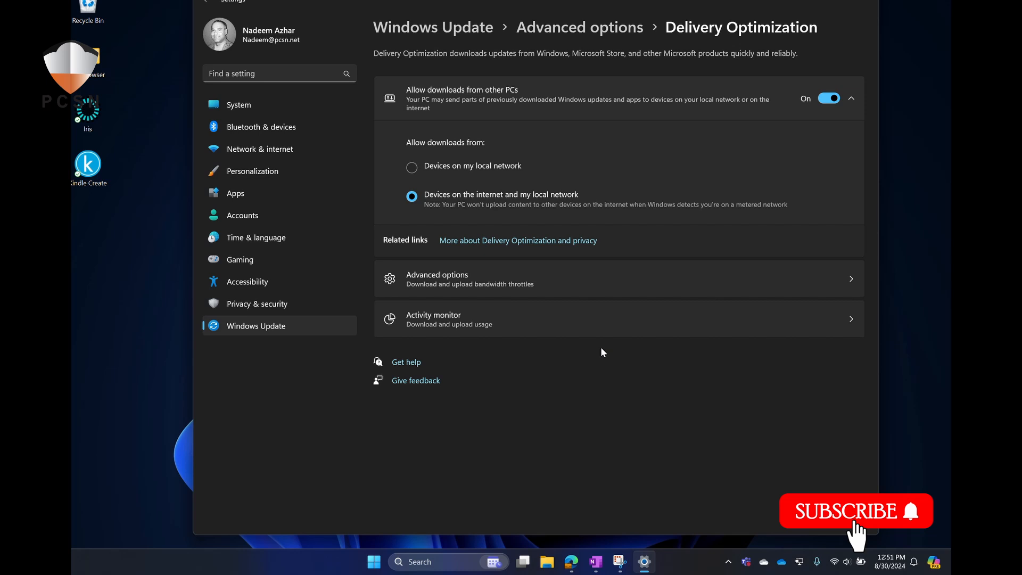
mouse_move(506, 240)
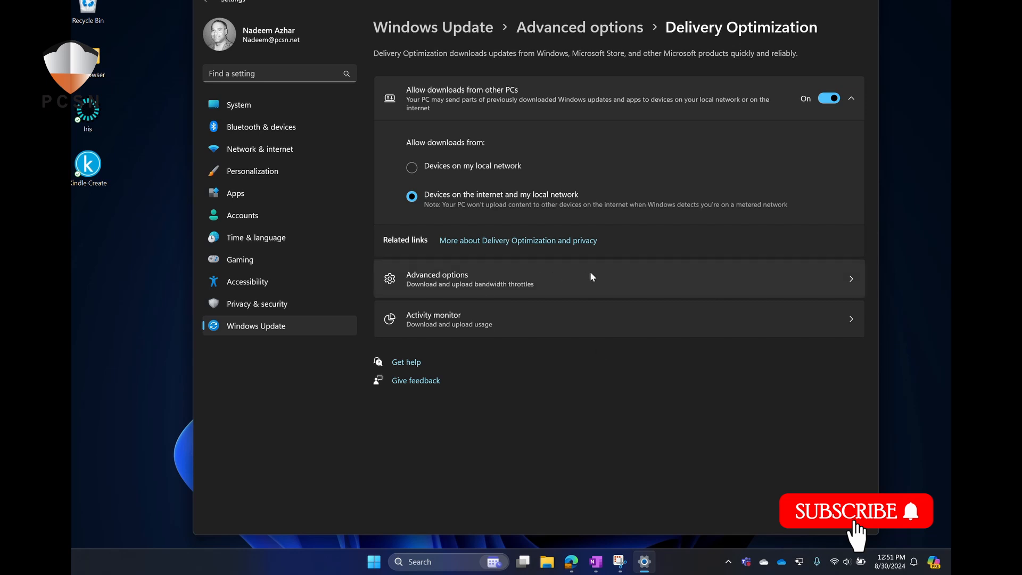
Set download limits to Percentage of measured bandwidth with the foreground limit enabled at 90%
left_click(437, 278)
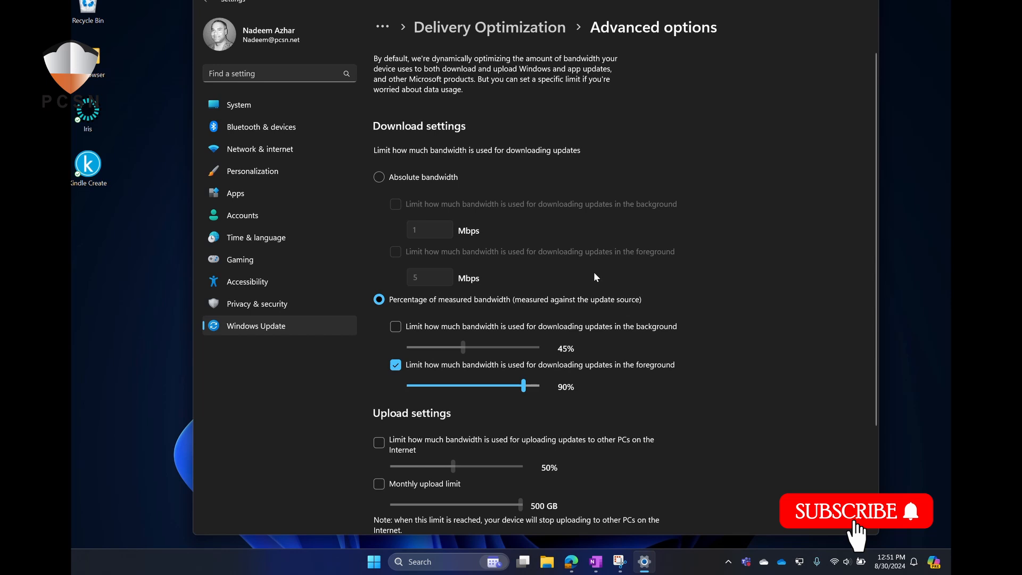
scroll("down", 3)
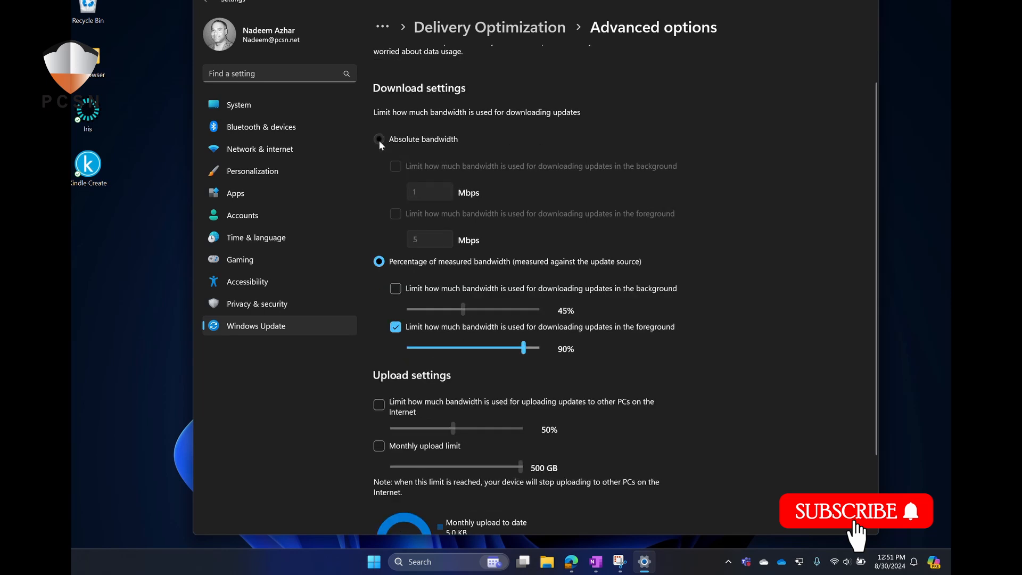
left_click(378, 138)
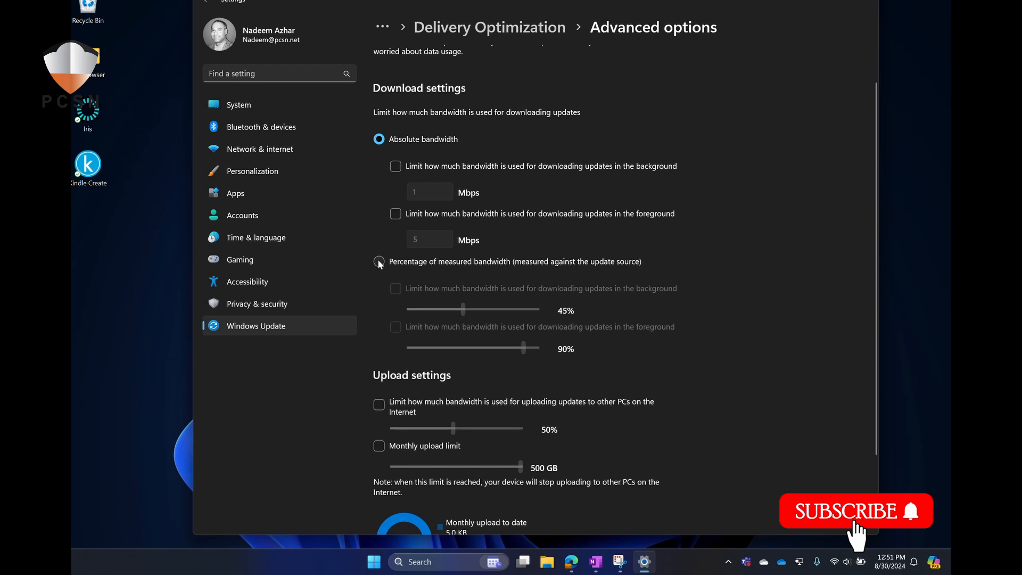
left_click(379, 262)
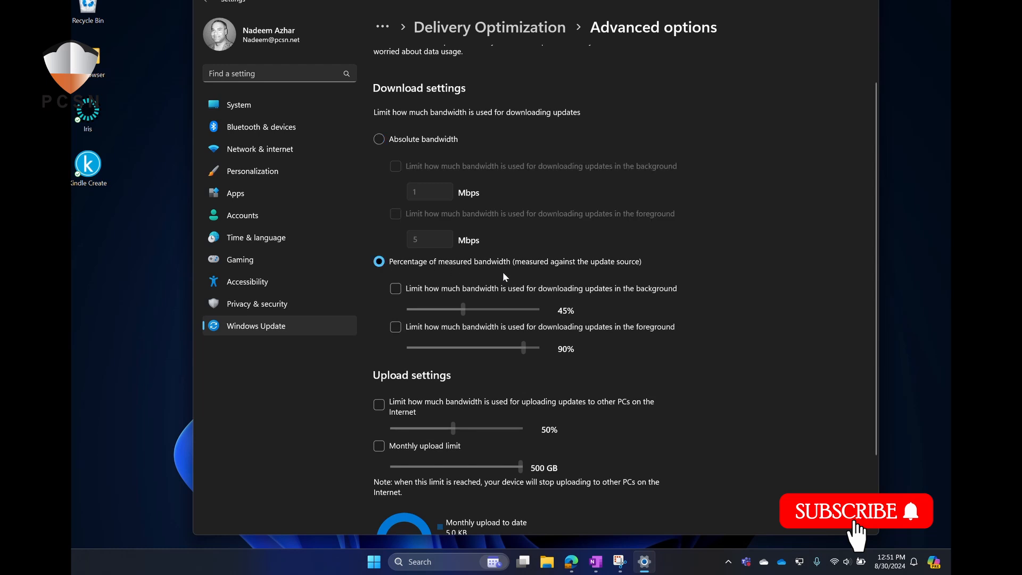
left_click(395, 327)
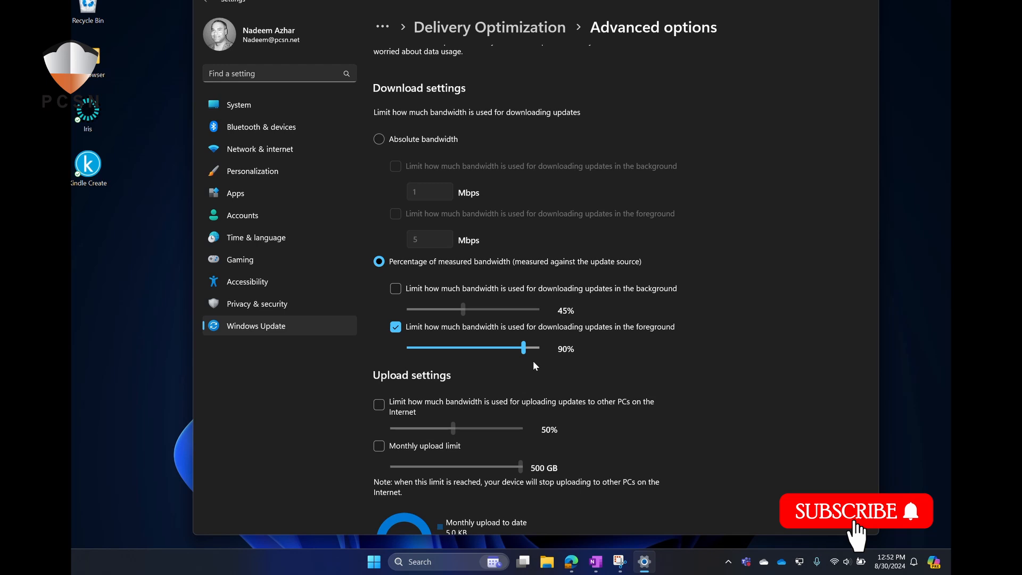
left_click(395, 327)
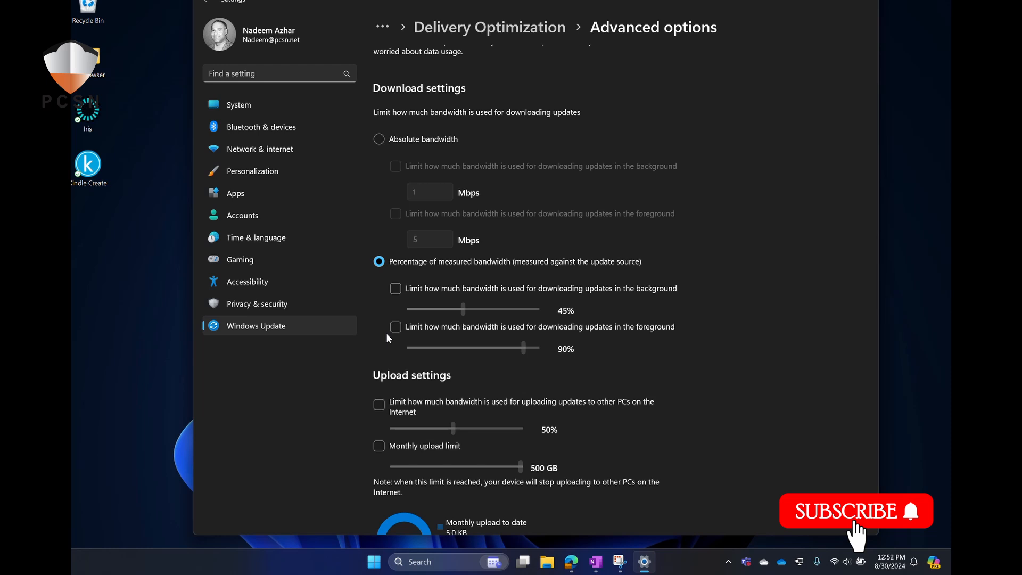
left_click(395, 327)
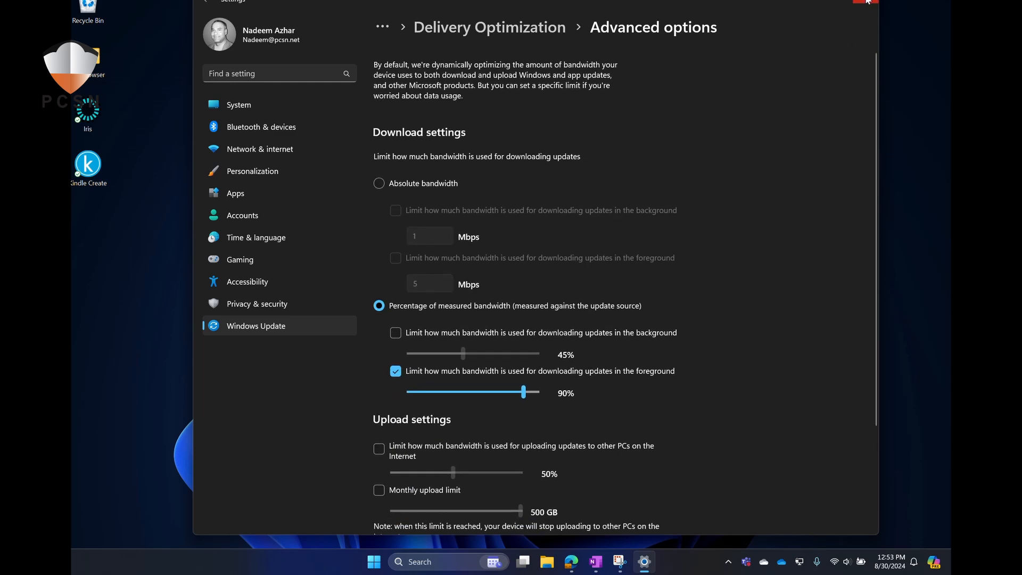
mouse_move(727, 205)
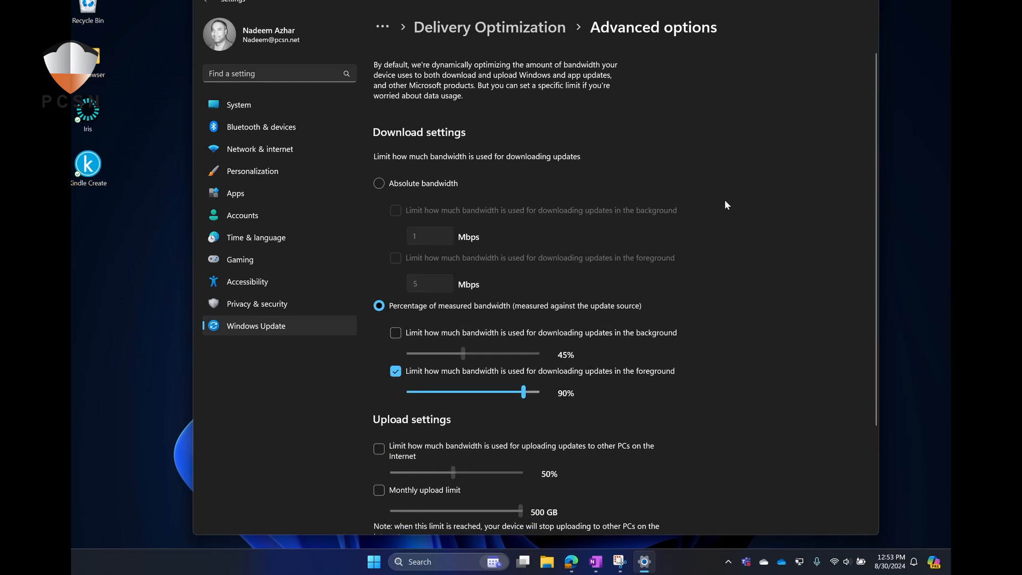